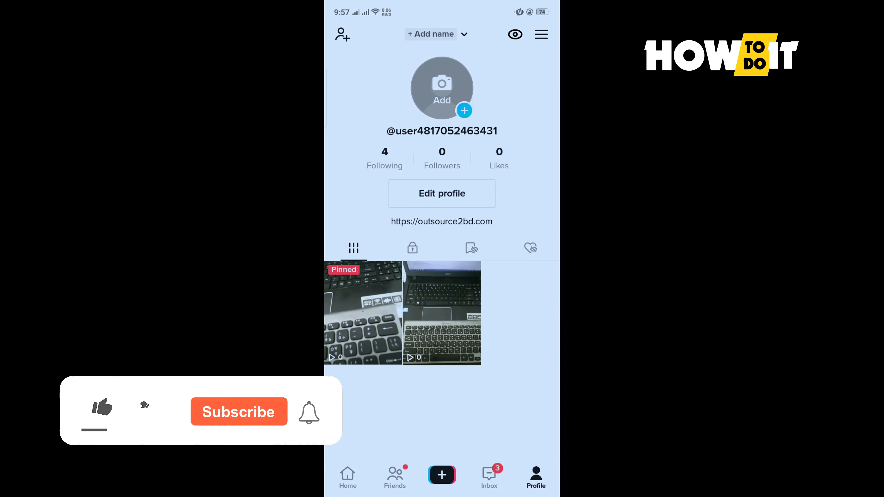
# Leave the profile page and open the video creation camera from the + button.
pyautogui.click(101, 407)
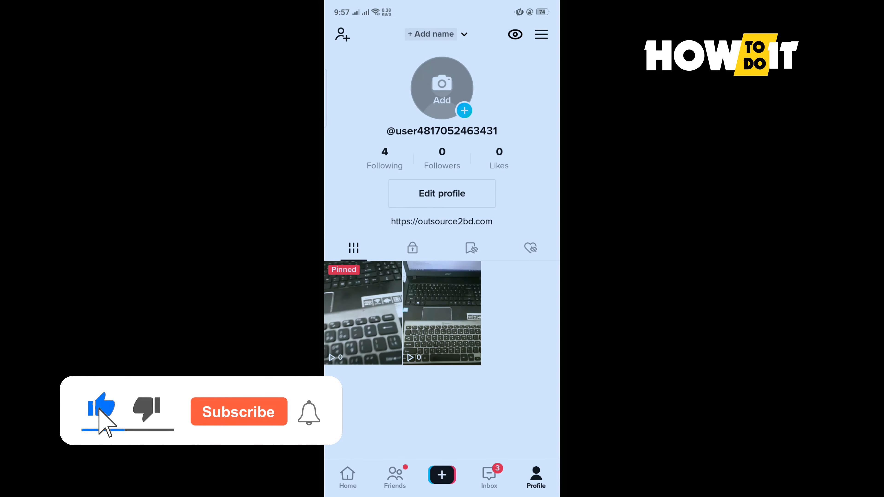
pyautogui.click(239, 412)
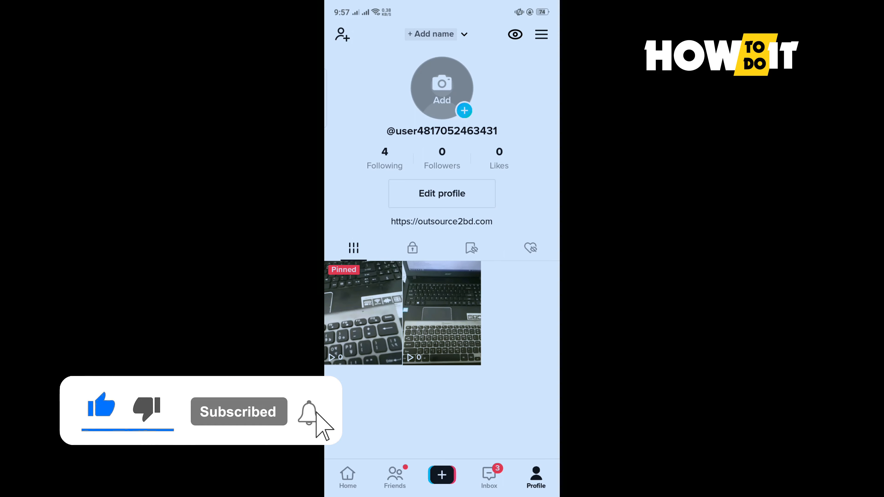
pyautogui.click(442, 476)
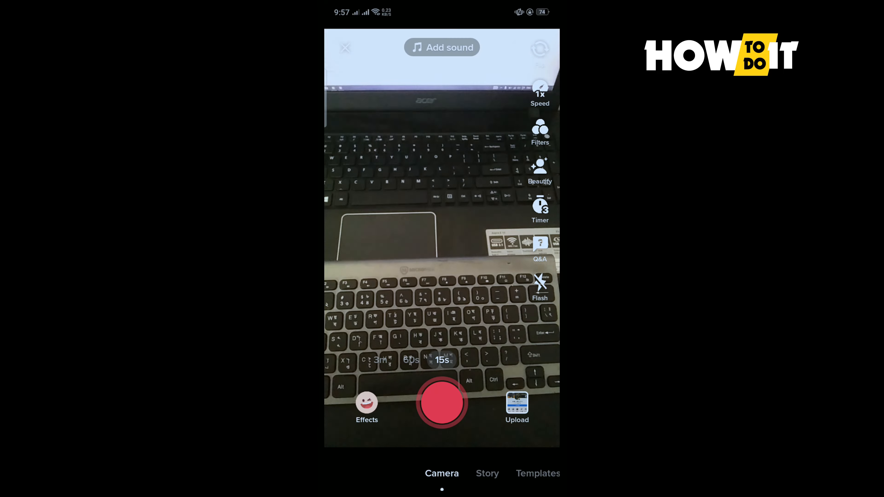
# Set the 60-second recording limit and record a brief first clip.
pyautogui.click(443, 359)
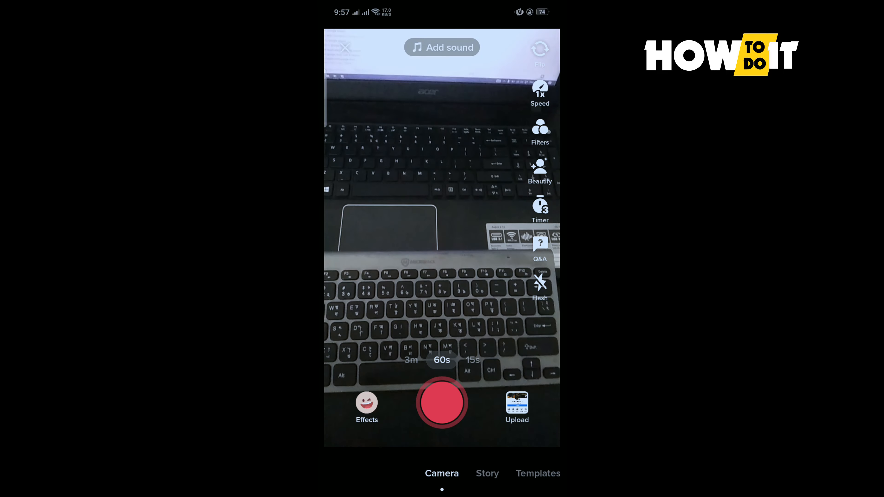
pyautogui.click(442, 402)
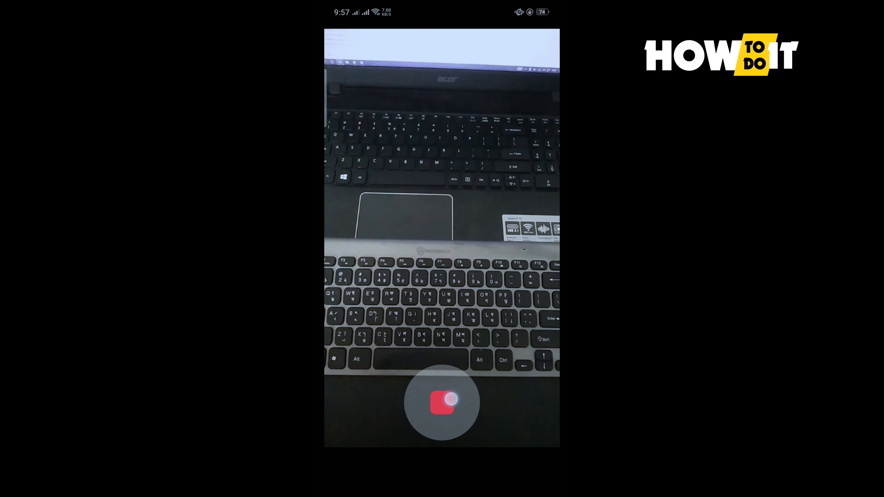
pyautogui.click(442, 403)
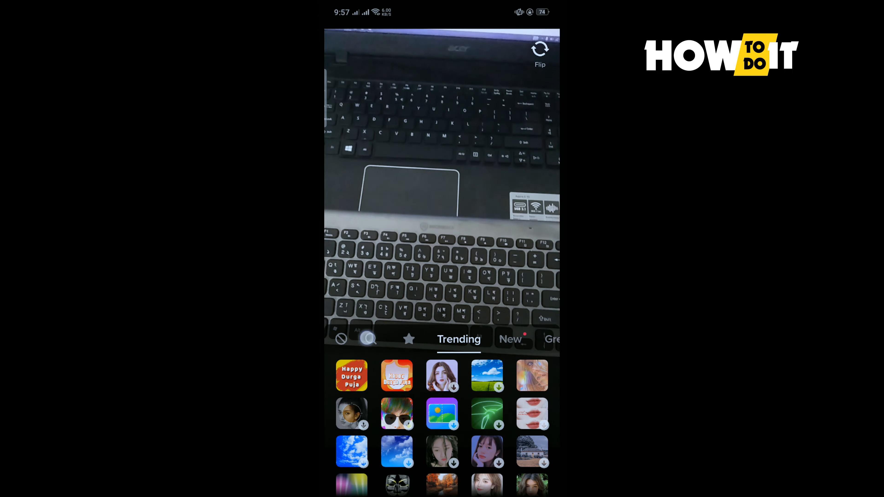
# Search 'gree' in effects and apply the Green Screen Scan effect.
pyautogui.write('green screen')
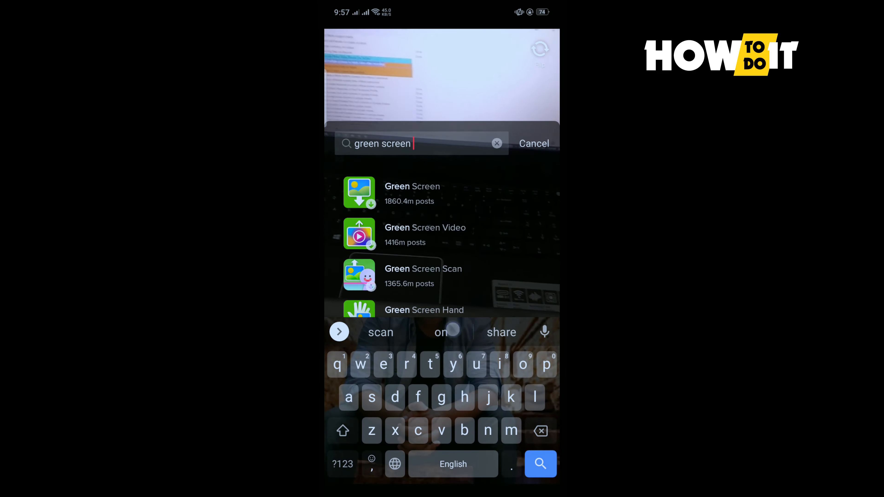
pyautogui.click(380, 332)
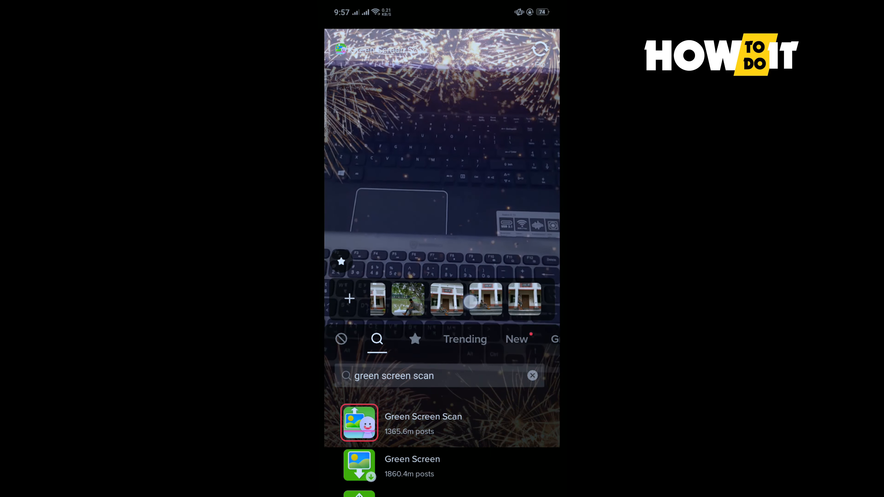
pyautogui.hscroll(-3)
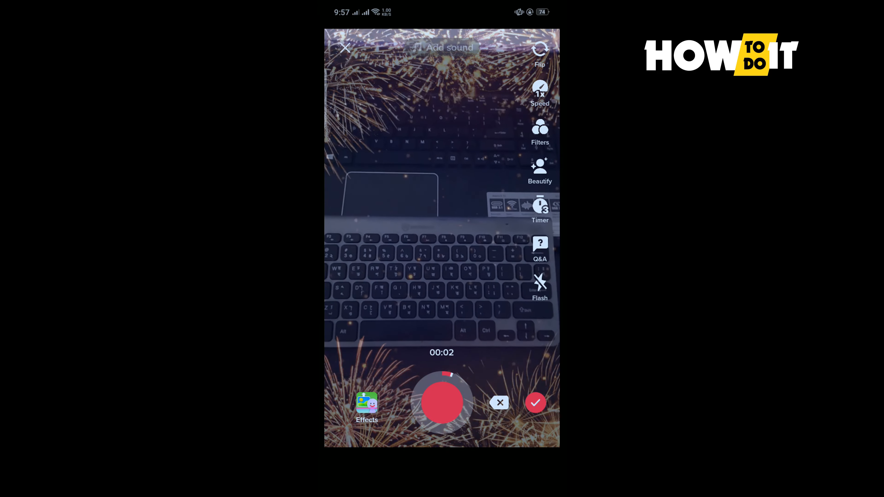
# Record a second clip scanning the white cat photo into the video.
pyautogui.click(441, 403)
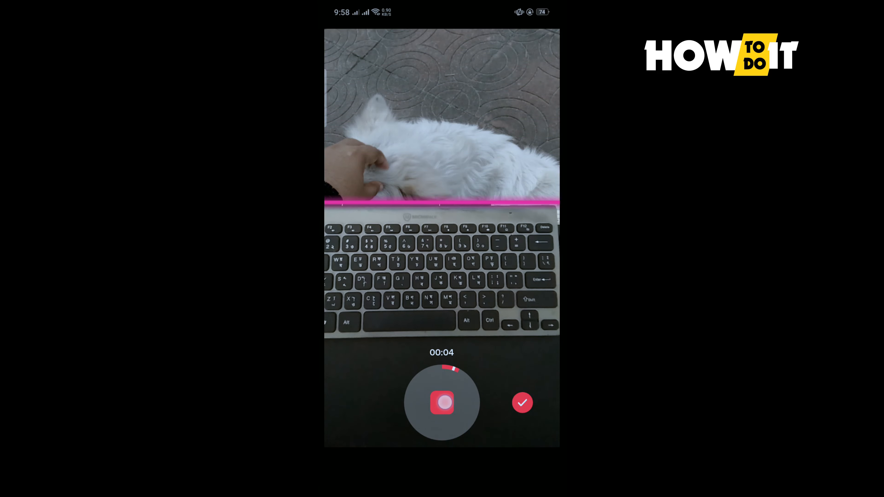
pyautogui.click(441, 402)
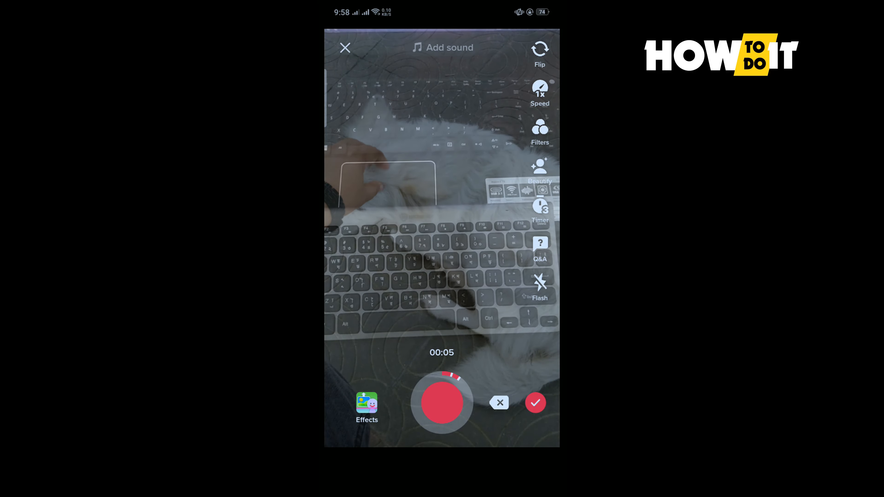
# Record a third clip scanning the dog-in-bushes photo, then confirm to reach the edit screen.
pyautogui.click(442, 402)
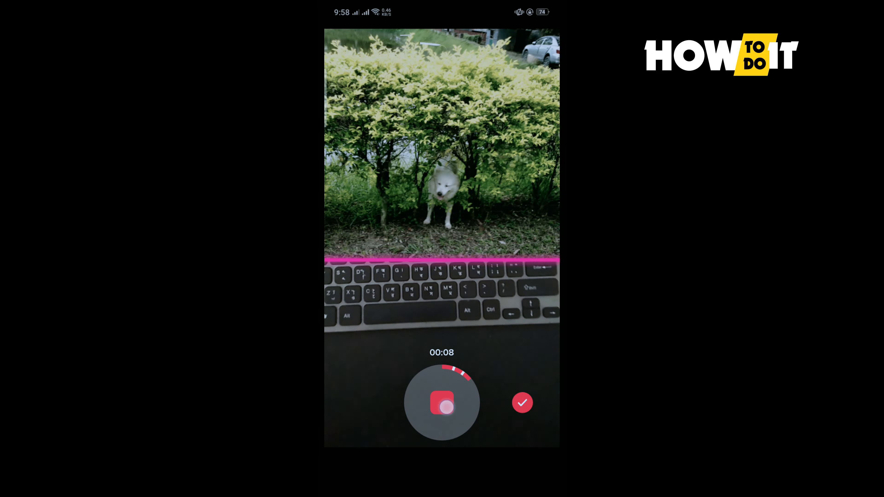
pyautogui.click(441, 402)
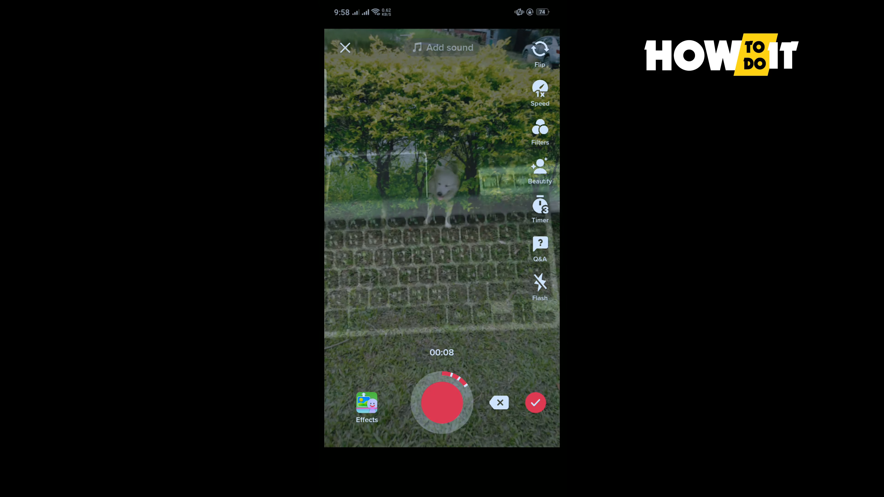
pyautogui.click(535, 402)
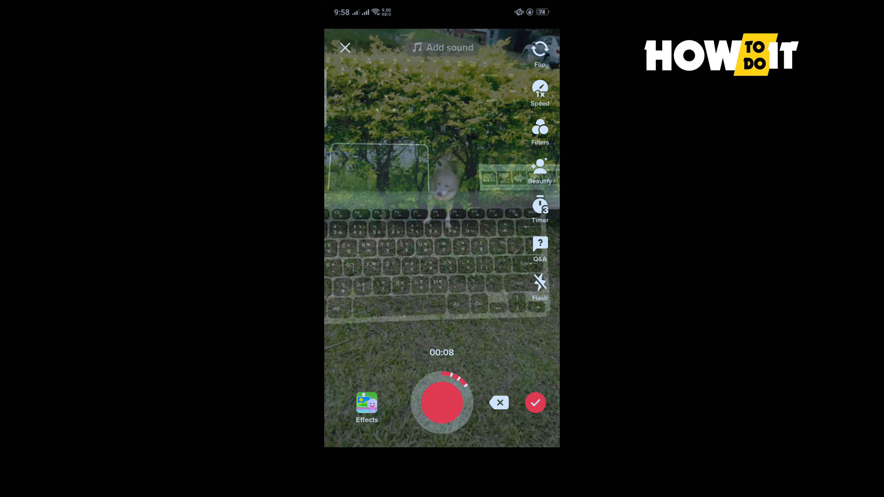
pyautogui.click(534, 402)
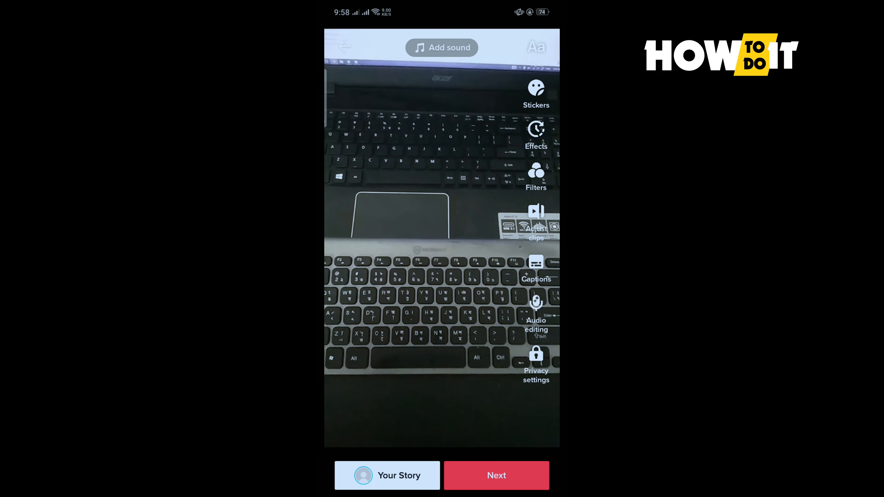